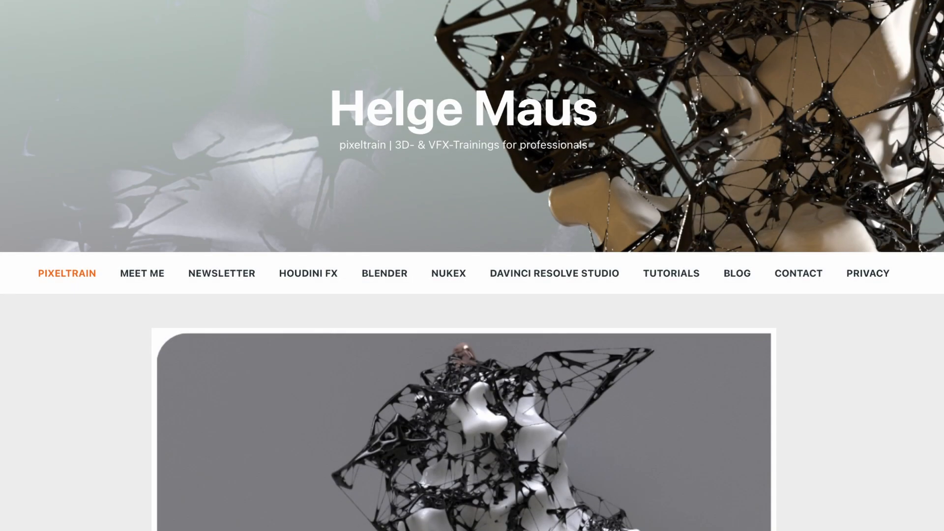
scroll(down, 3)
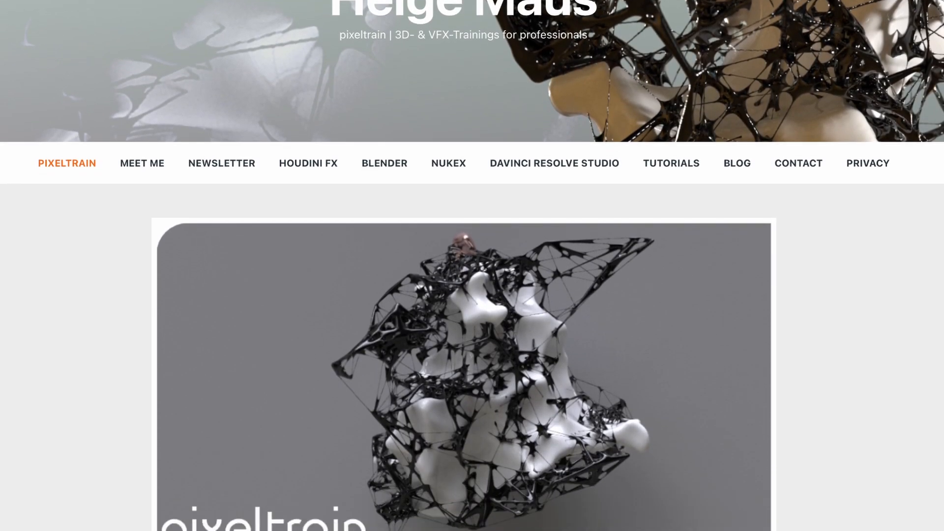
scroll(down, 3)
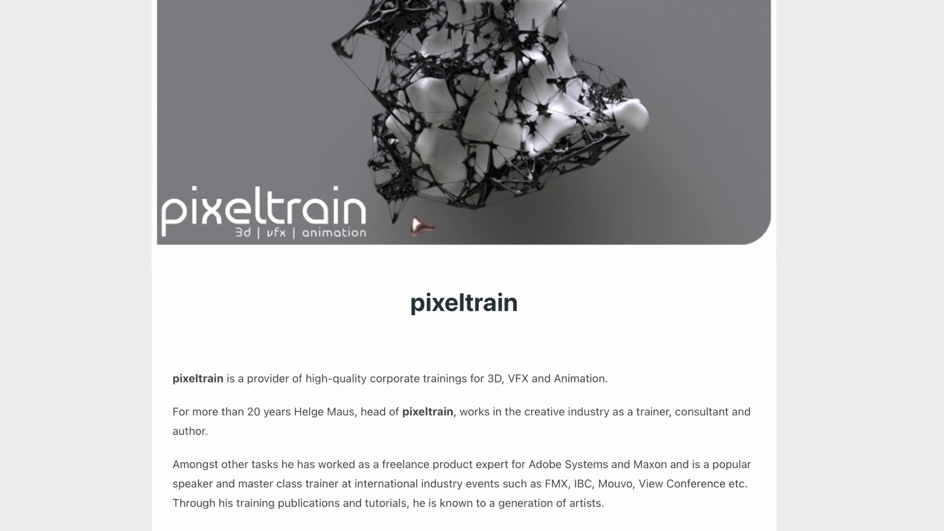
scroll(down, 3)
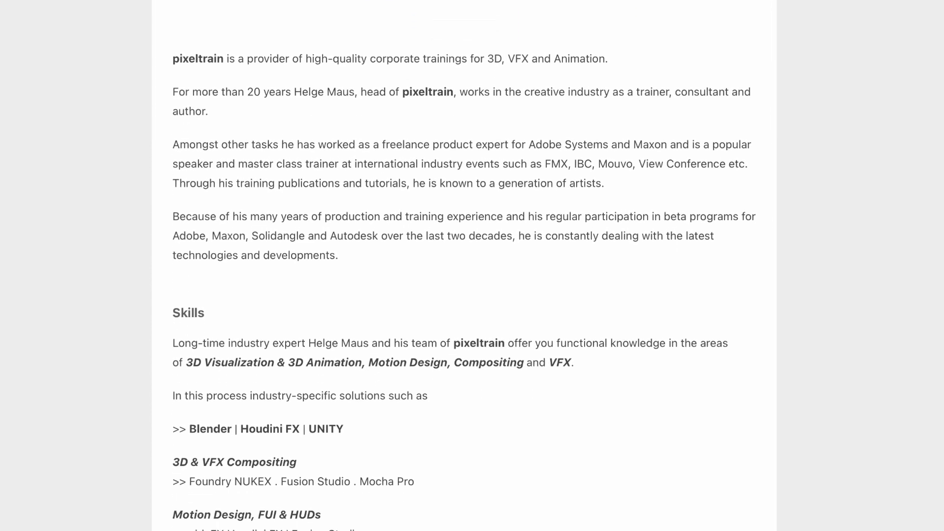
scroll(down, 3)
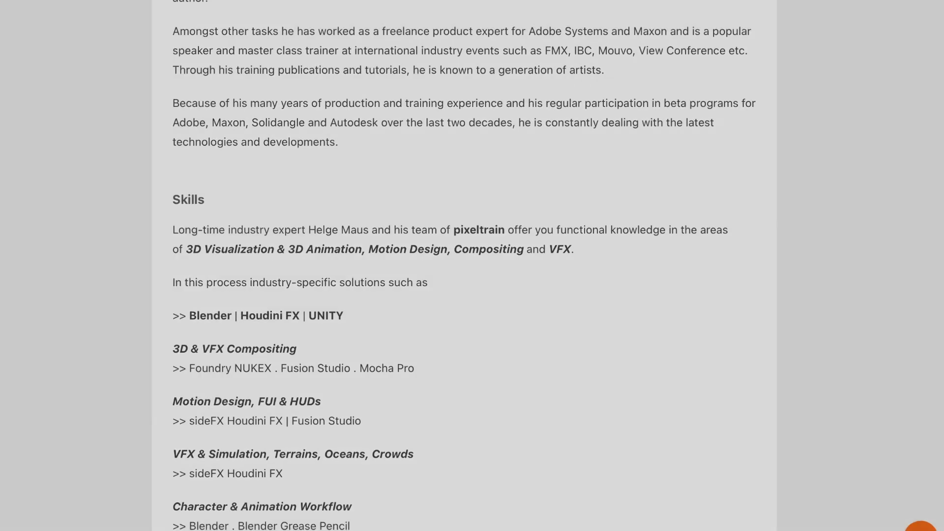